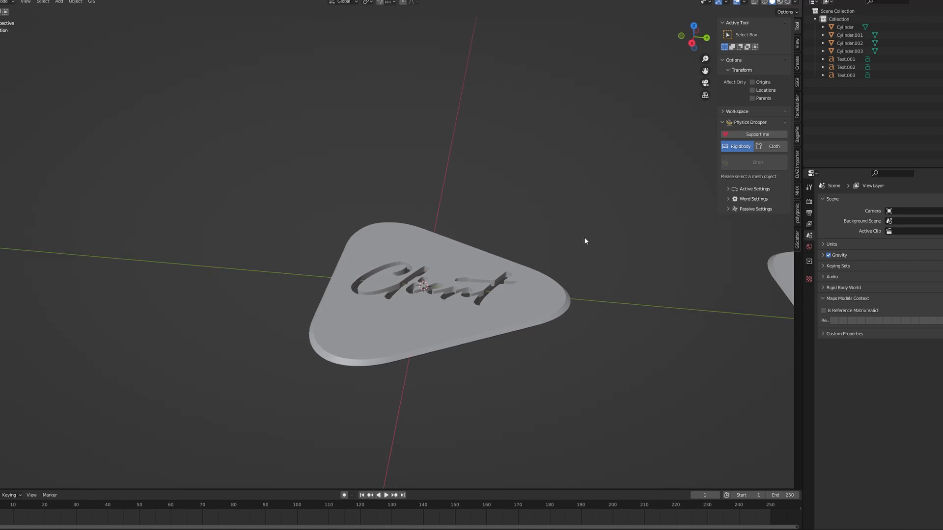
Step: Show the blender.org Download page offering Blender 3.3.1 LTS
click(421, 271)
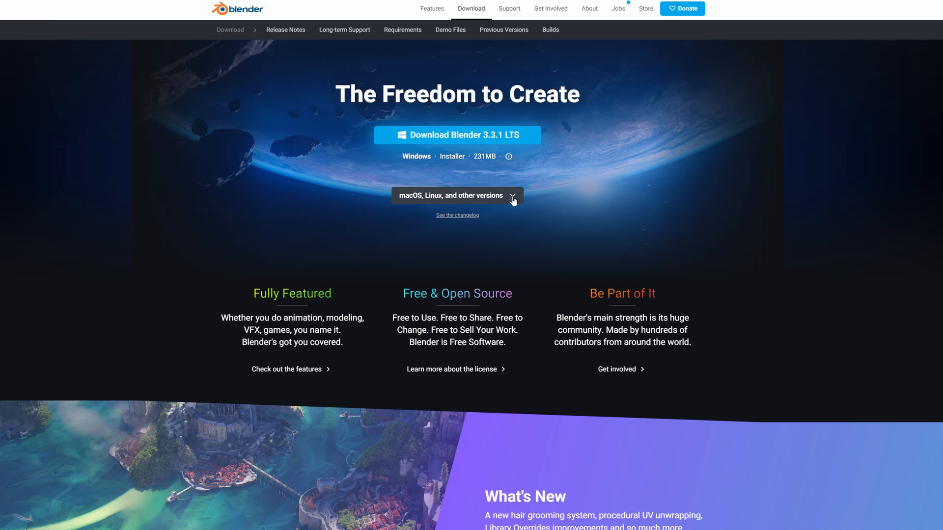
mouse_move(632, 236)
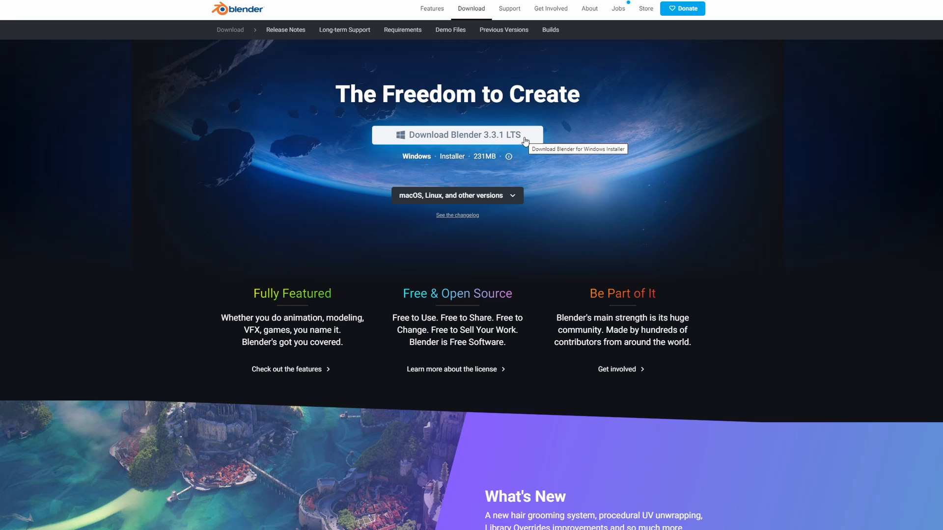
mouse_move(583, 163)
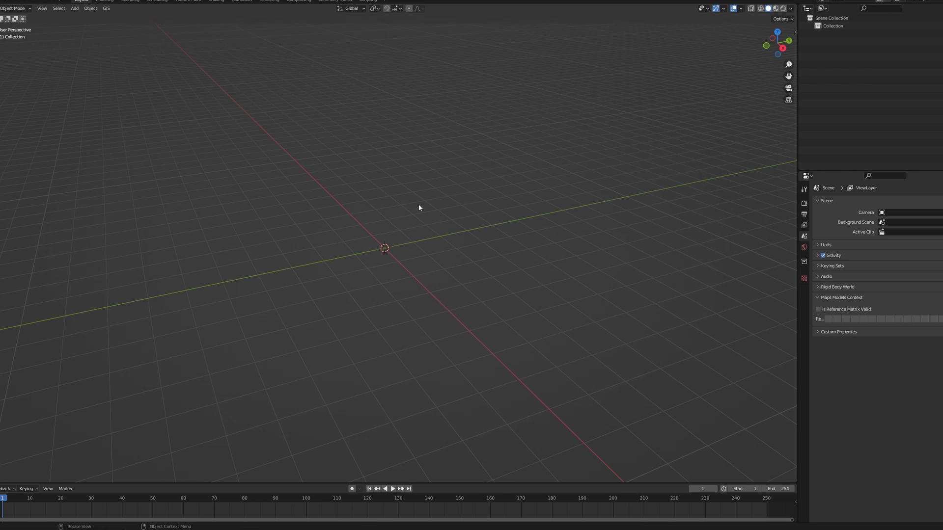
Step: Add a three-vertex cylinder mesh to the empty scene as a triangular prism
click(74, 7)
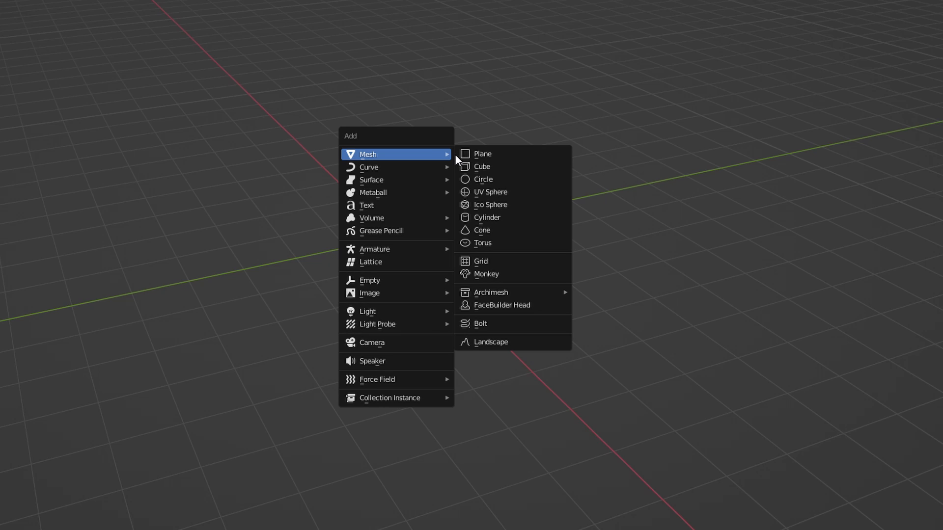
mouse_move(495, 219)
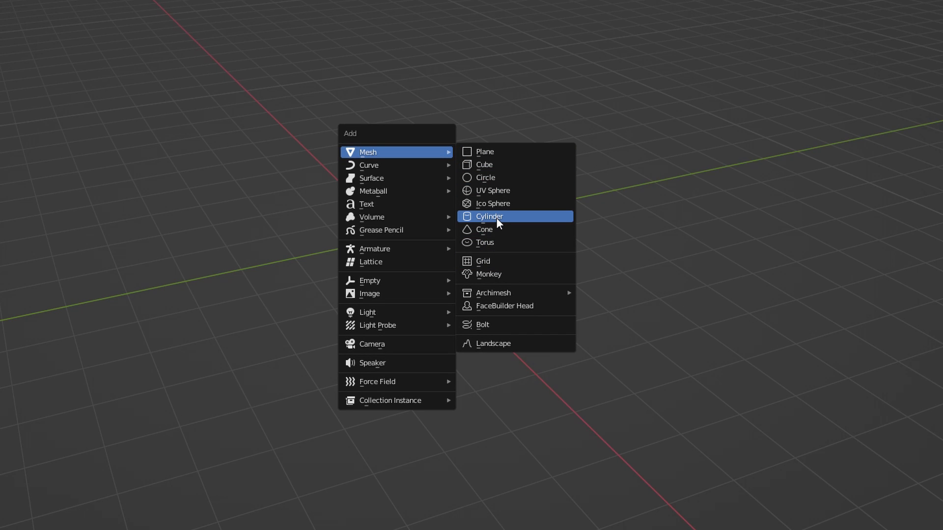
click(489, 216)
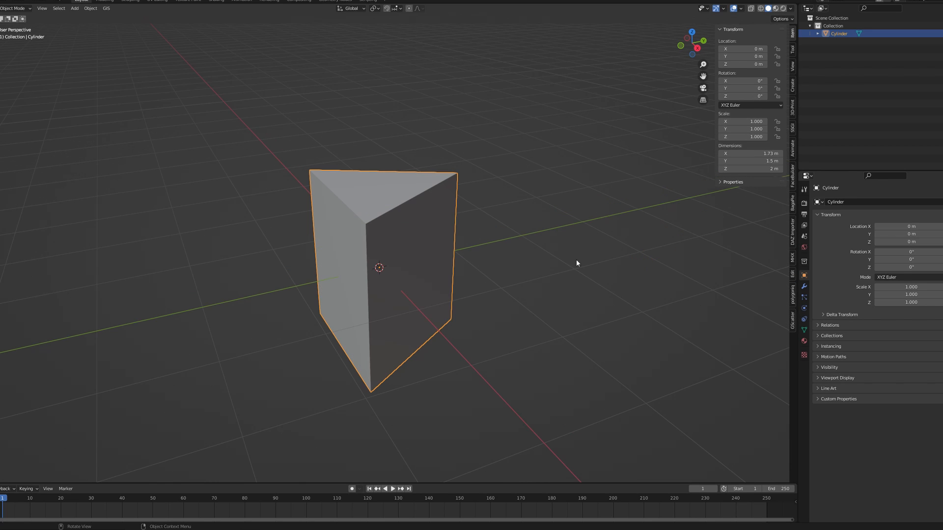
Step: Scale the prism down to about 37 by 32 mm and set its Z thickness to 0.85 mm
key(s)
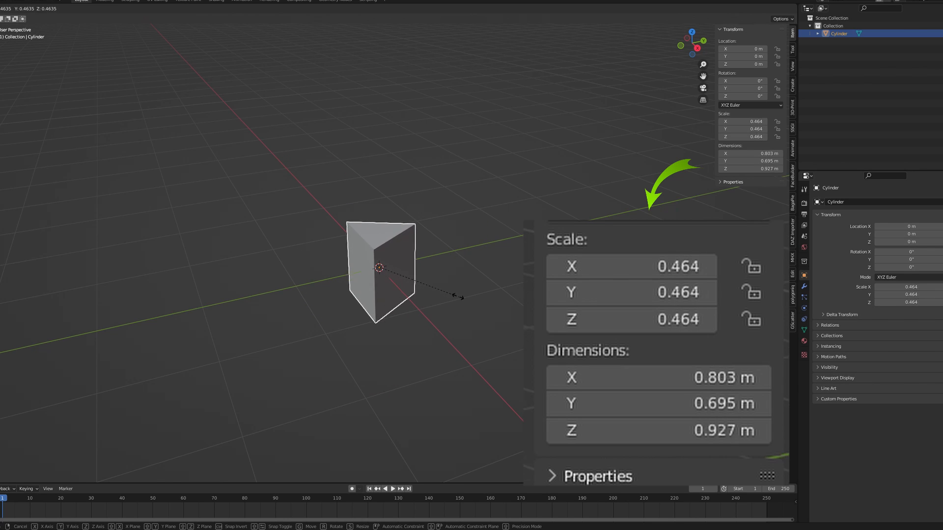
drag(459, 297, 409, 289)
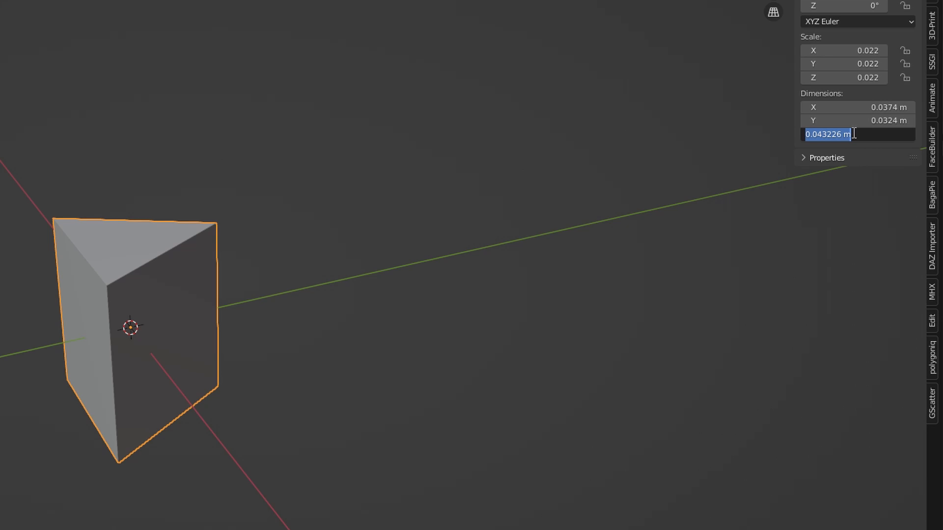
mouse_move(884, 137)
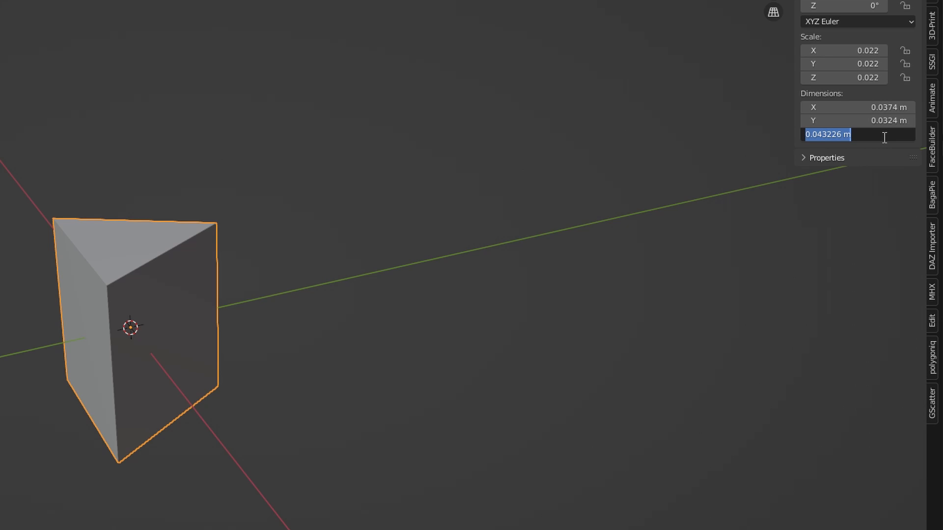
text(.85)
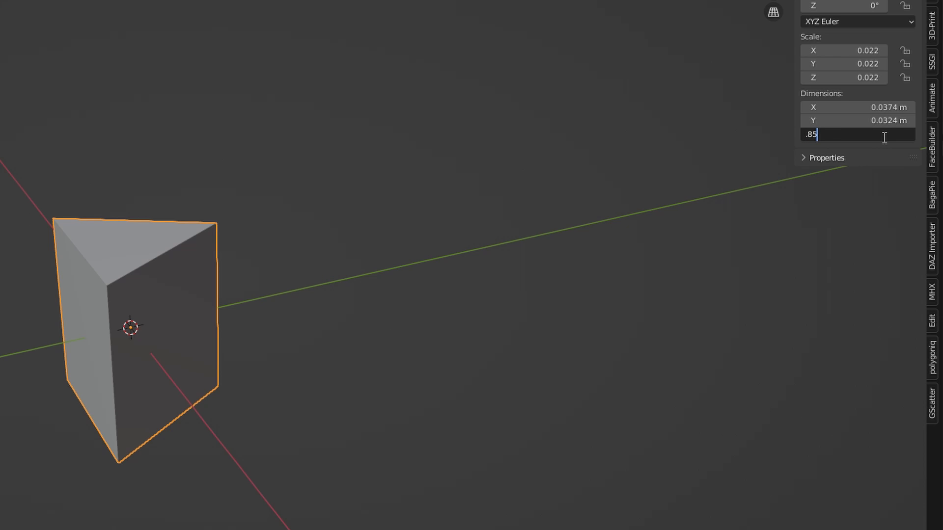
key(enter)
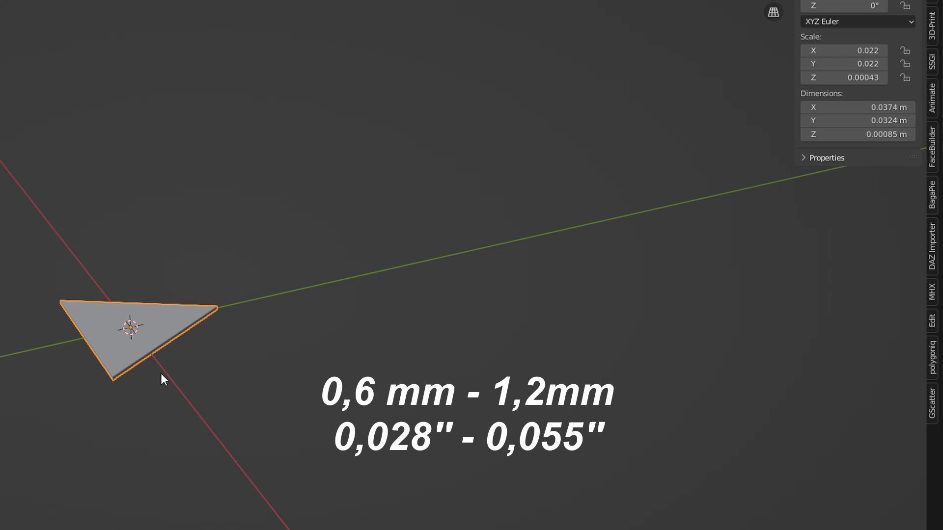
mouse_move(192, 368)
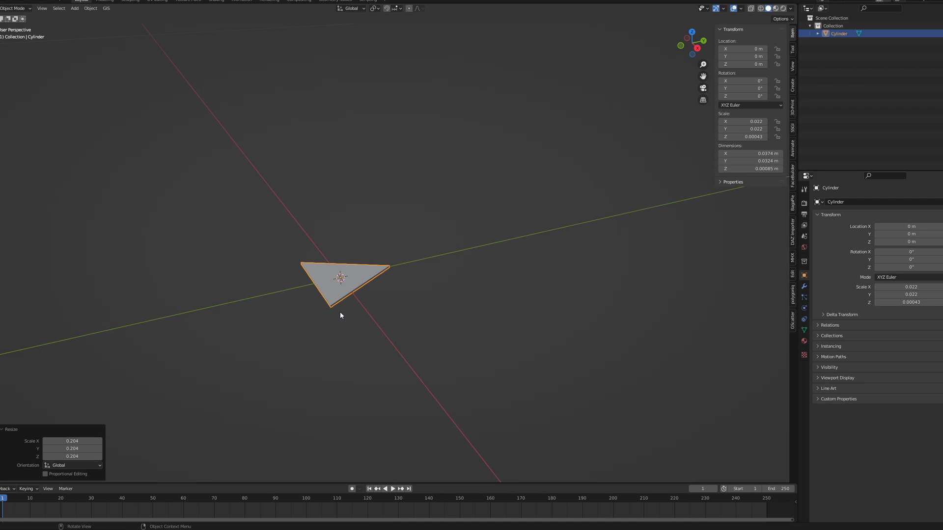
mouse_move(337, 320)
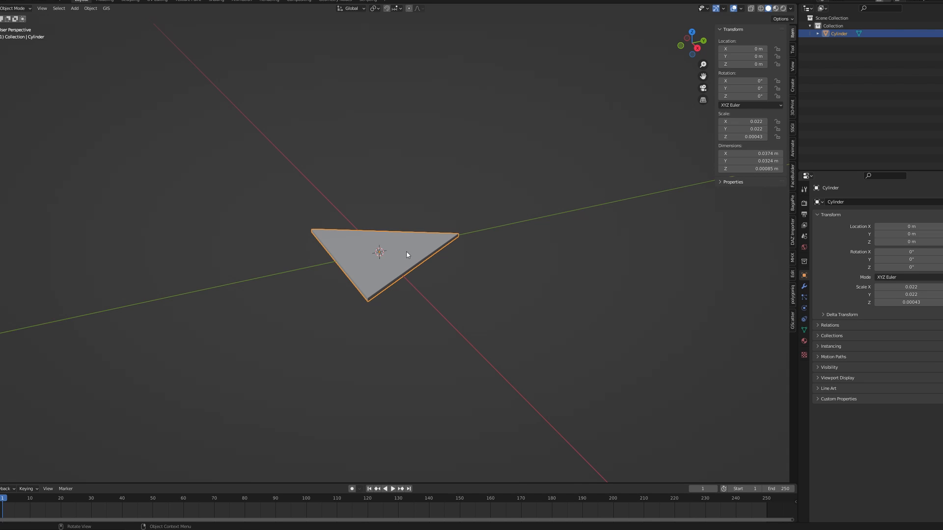
Step: Apply the plate's scale so it reads 1.000 and enter Edit Mode on its mesh
key(ctrl+a)
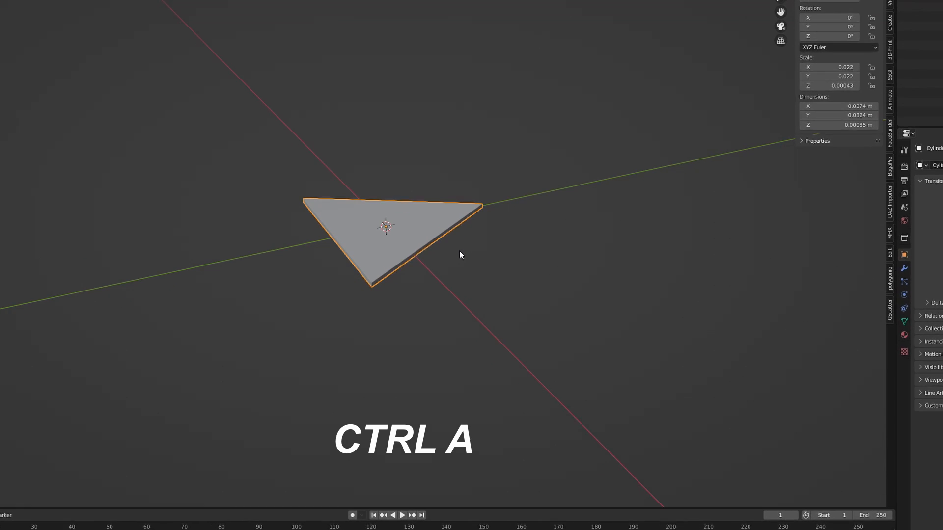
key(ctrl+a)
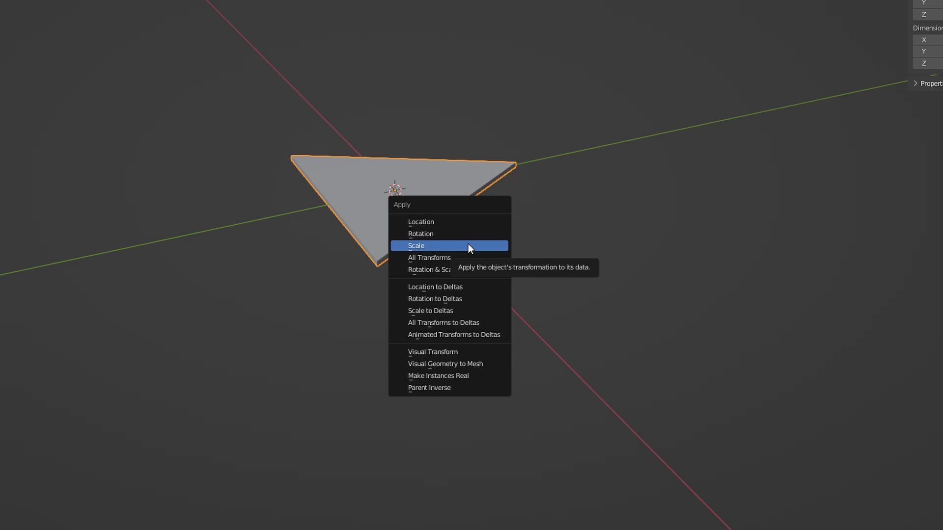
click(416, 245)
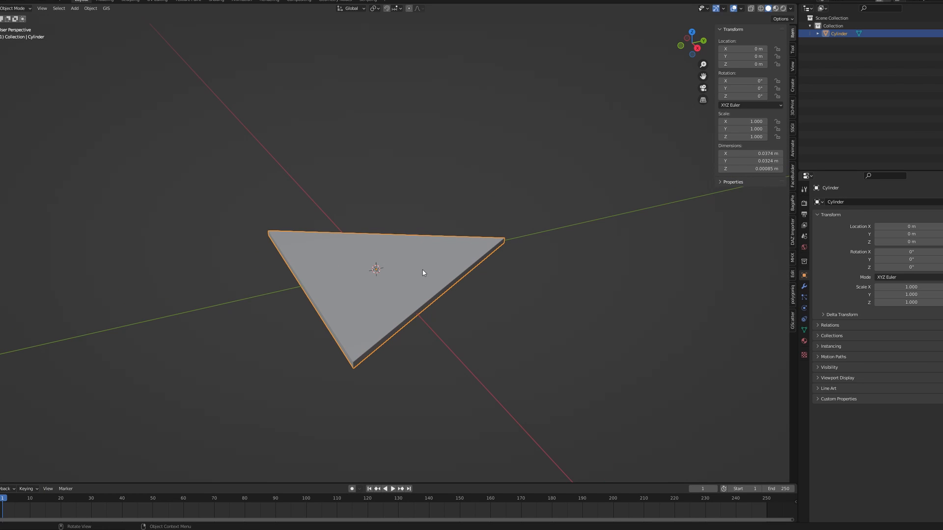
key(Tab)
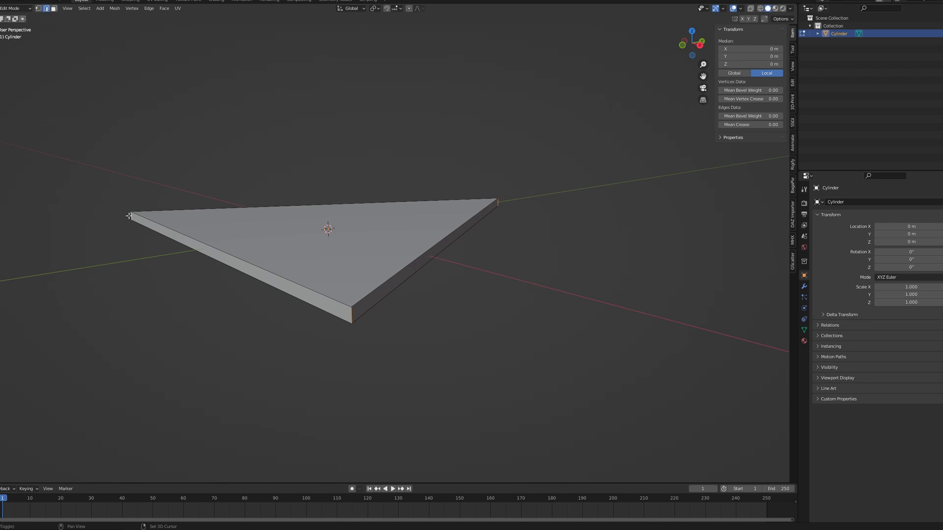
Step: Bevel the plate's three corner vertices into rounded guitar-pick curves
key(ctrl+b)
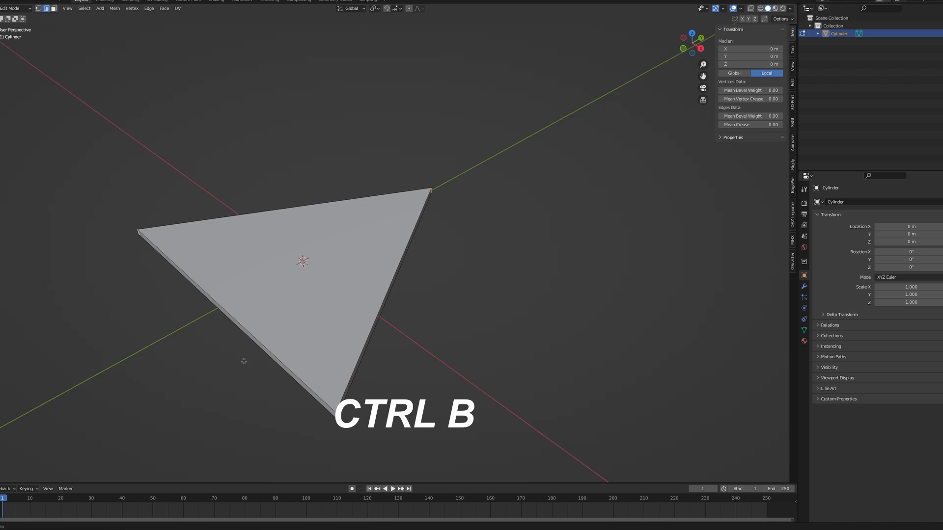
key(ctrl+b)
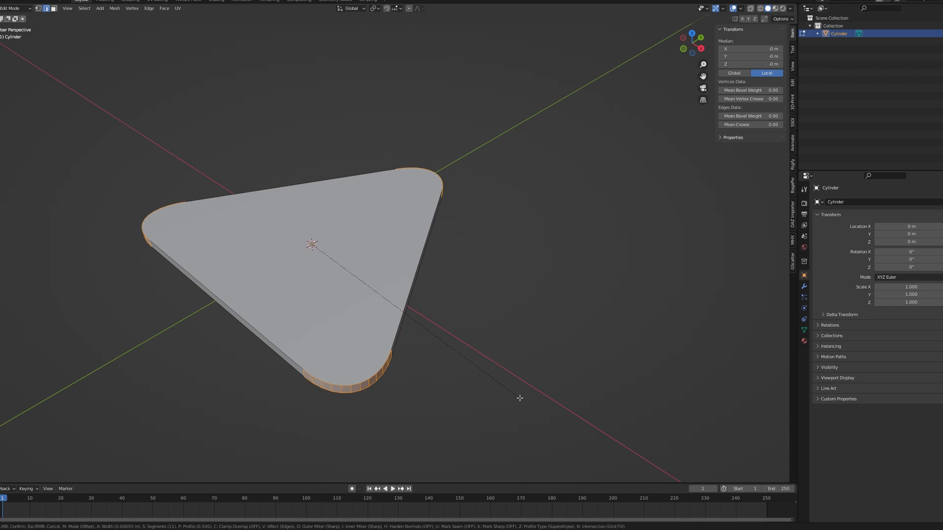
mouse_move(532, 424)
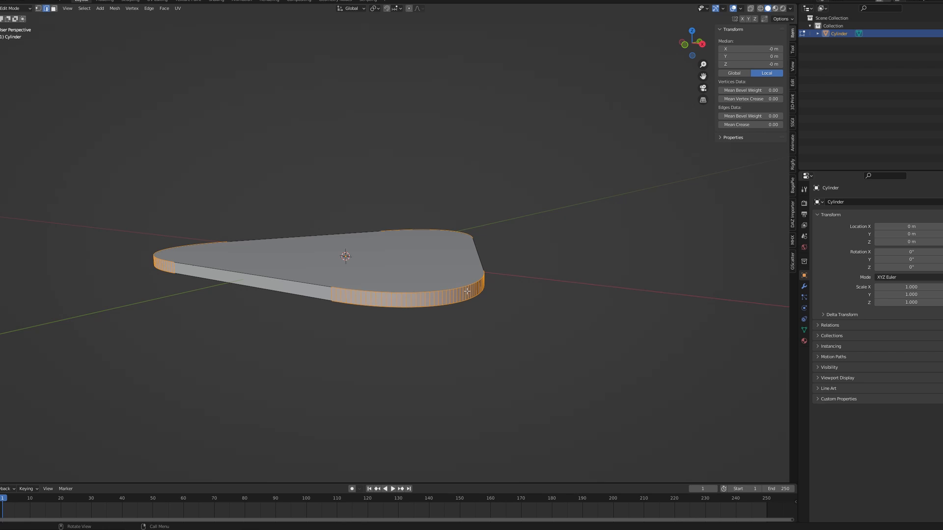
Step: Add a middle loop cut around the rim and scale it outward so the edge bulges
click(530, 302)
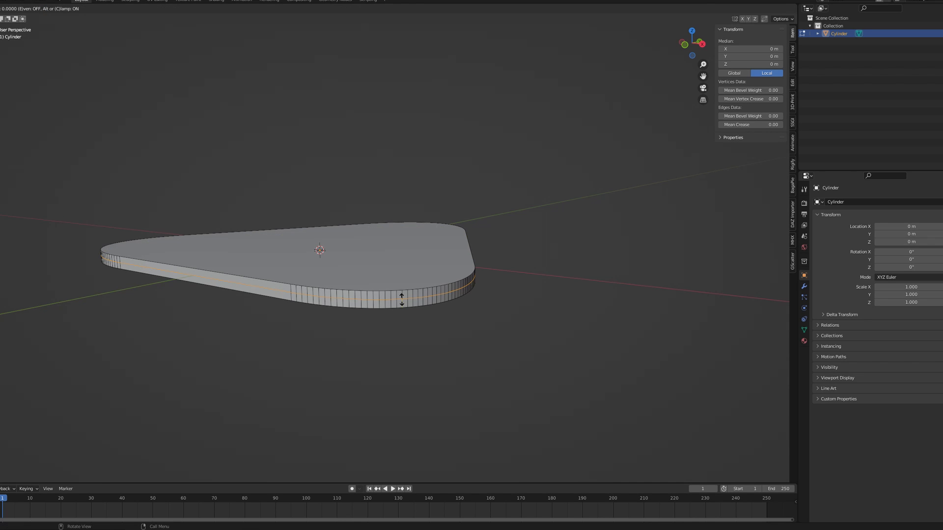
key(s)
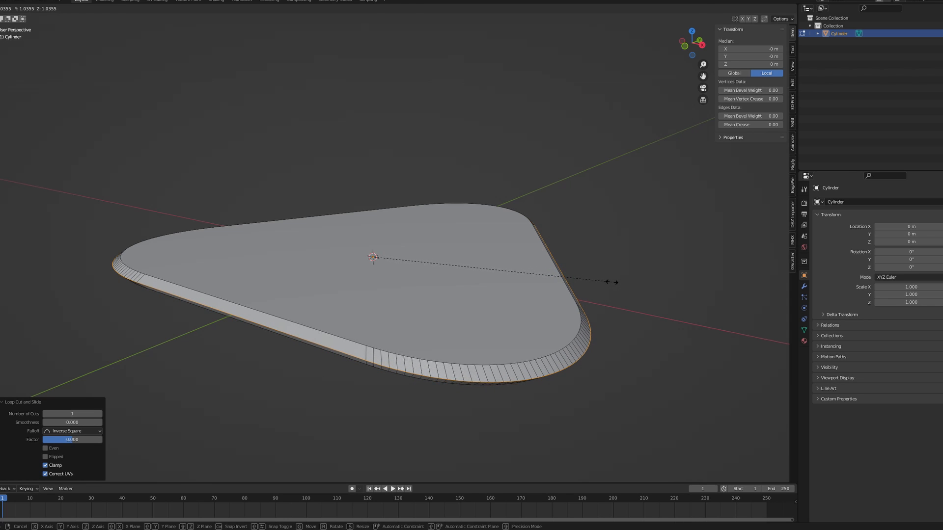
drag(373, 257, 616, 267)
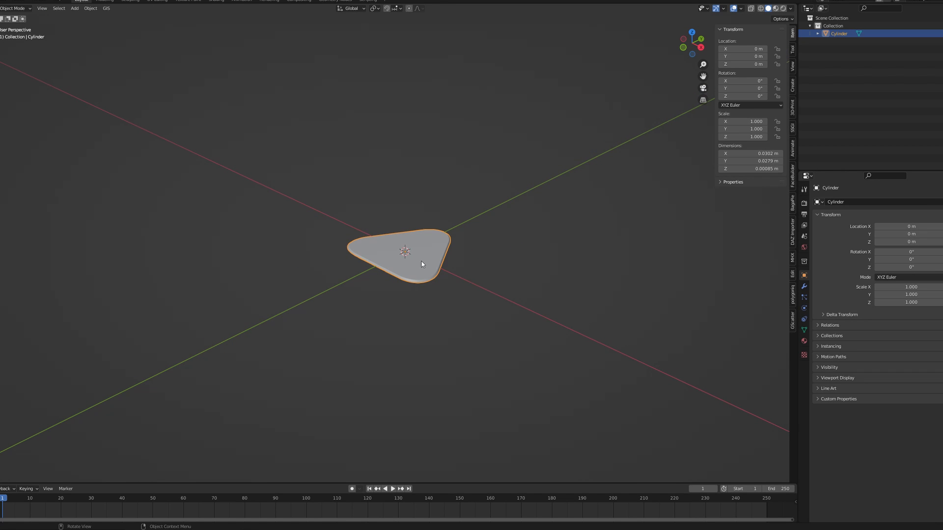
Step: Add a Text object beside the pick and show its Font settings in Object Data properties
key(shift+a)
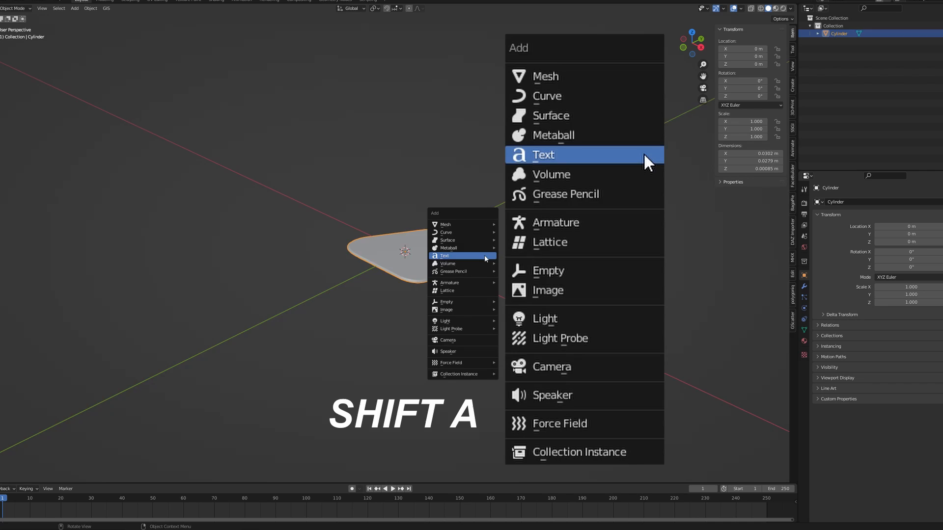
click(542, 154)
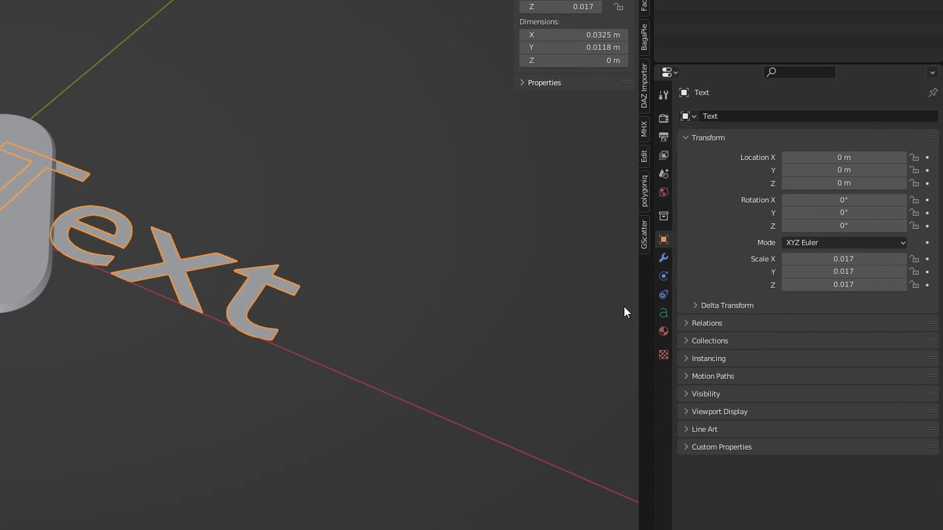
click(664, 312)
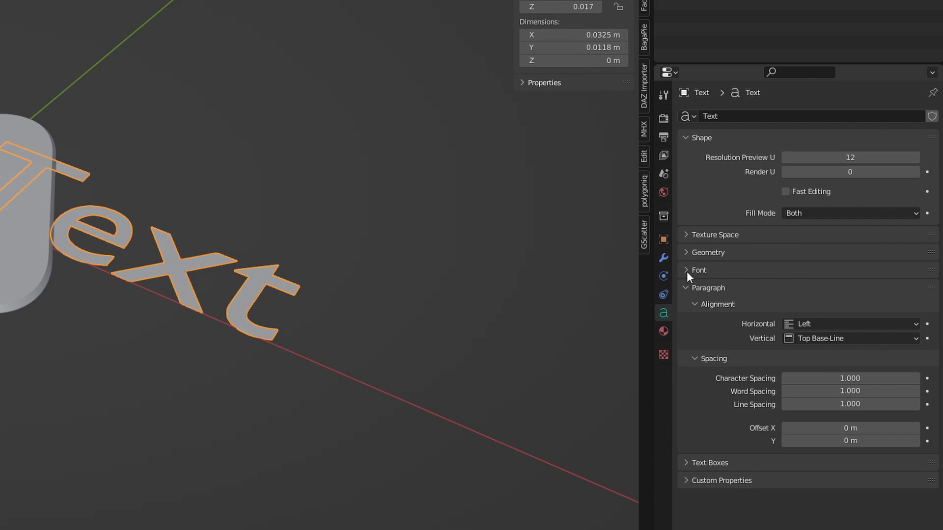
click(687, 270)
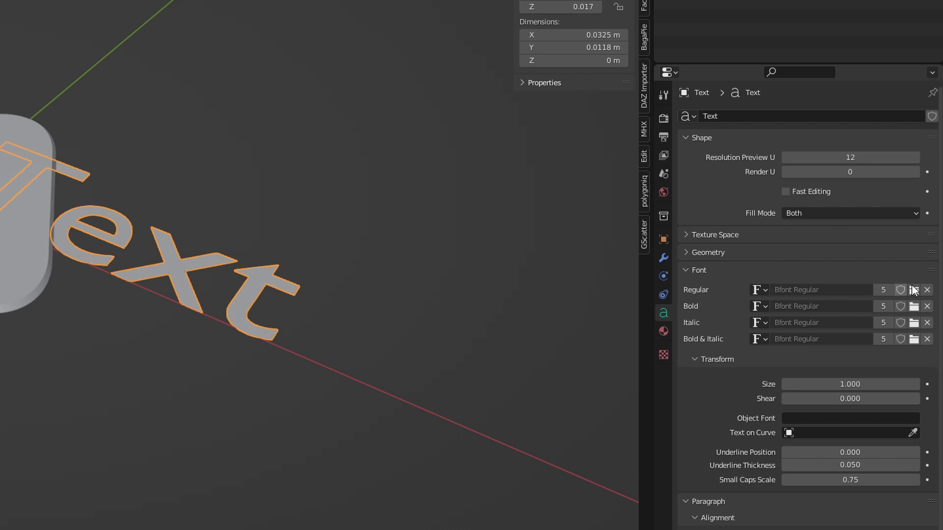
Step: Load Cookie Regular from the Fonts folder as the text's regular font
click(914, 290)
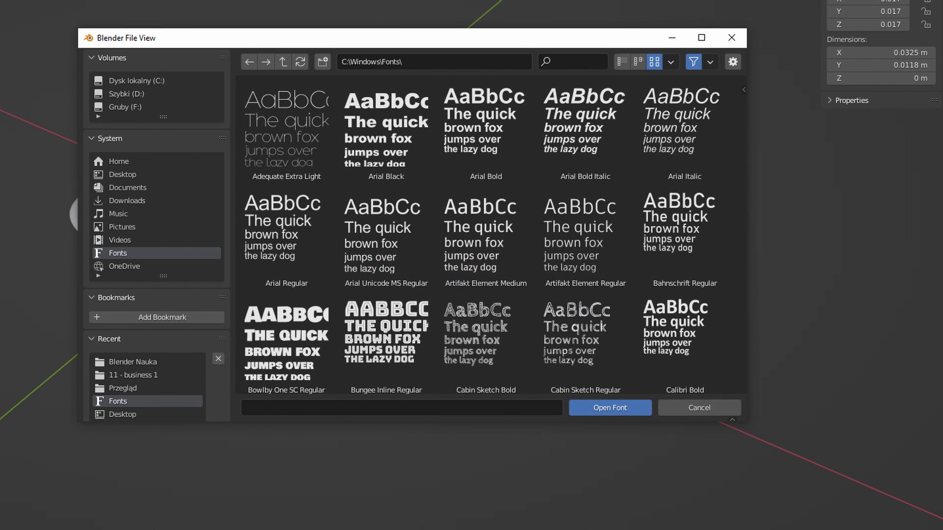
scroll(down, 3)
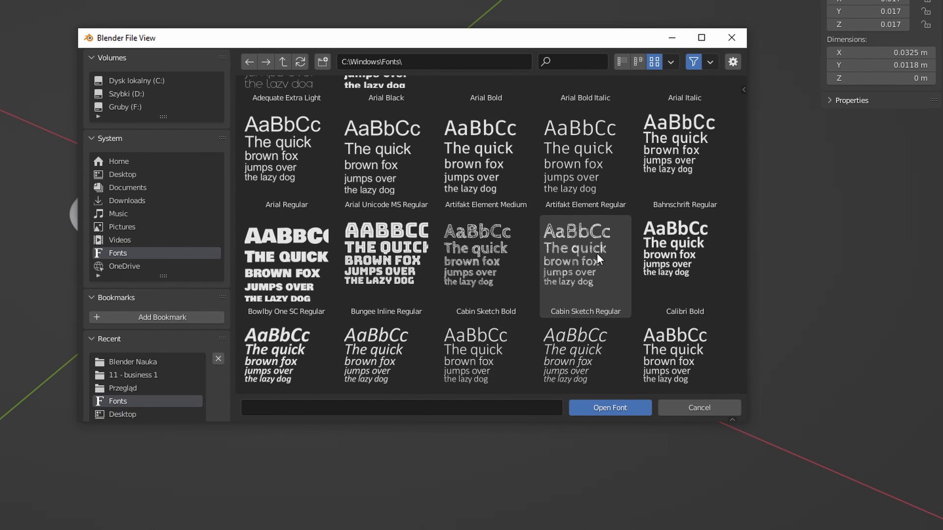
scroll(down, 3)
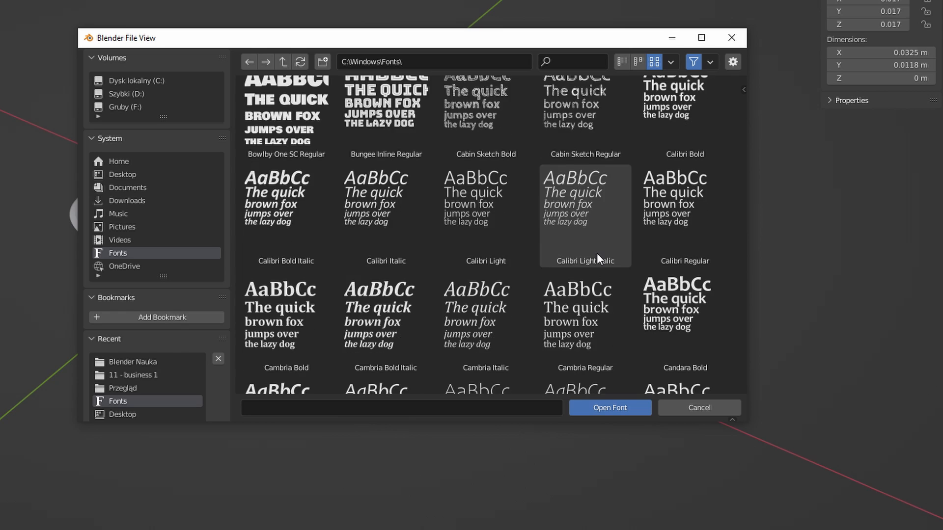
scroll(down, 3)
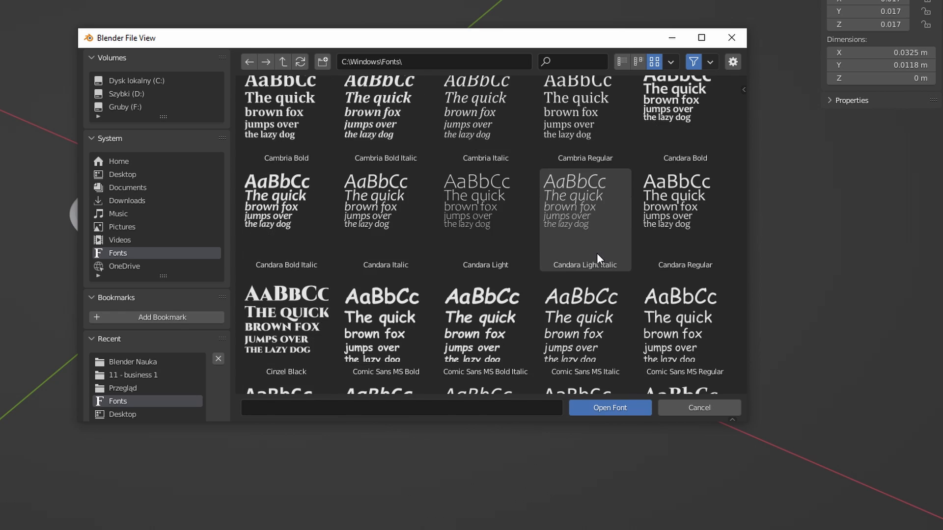
scroll(down, 3)
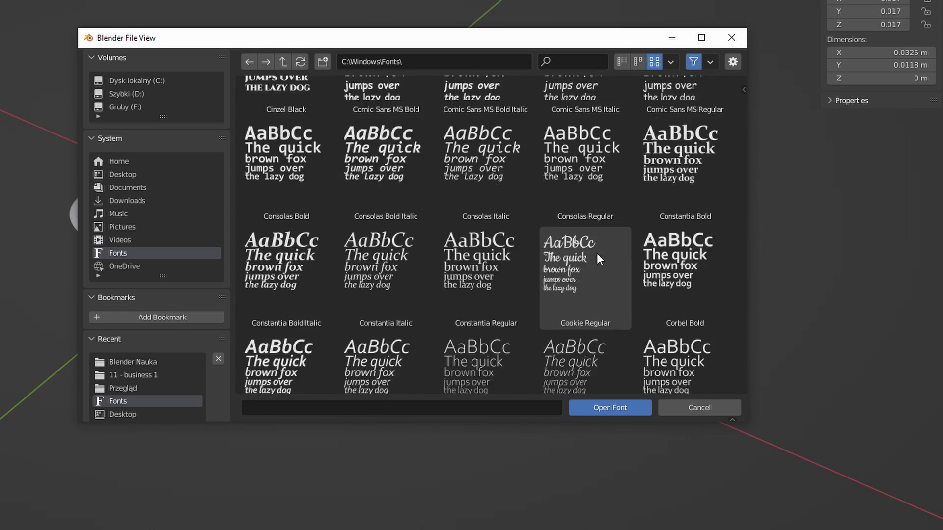
click(609, 408)
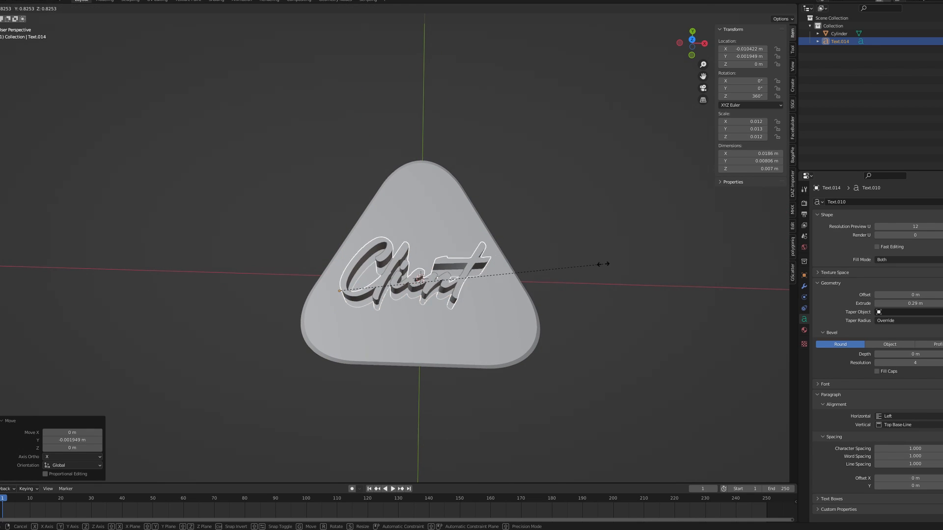
Step: Confirm the lettering's position and duplicate the pick with its Client text to make four picks
click(612, 285)
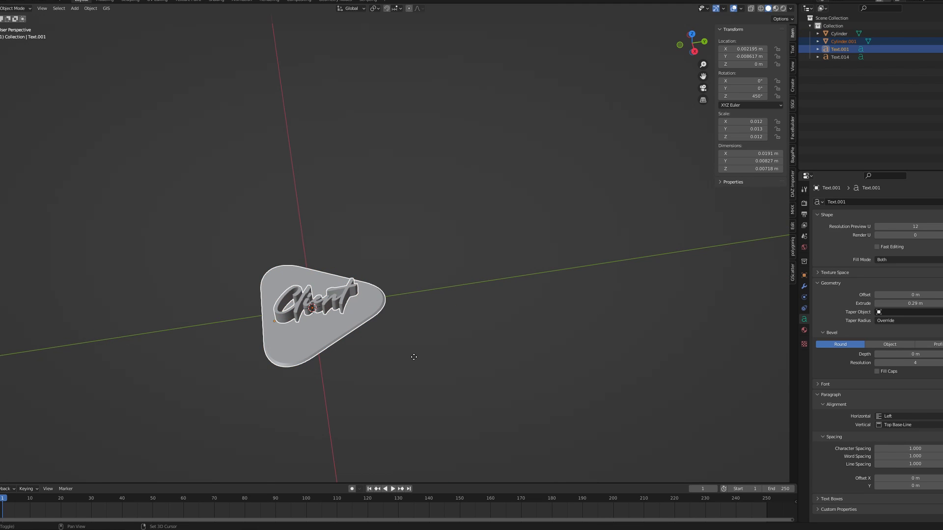
key(shift+d)
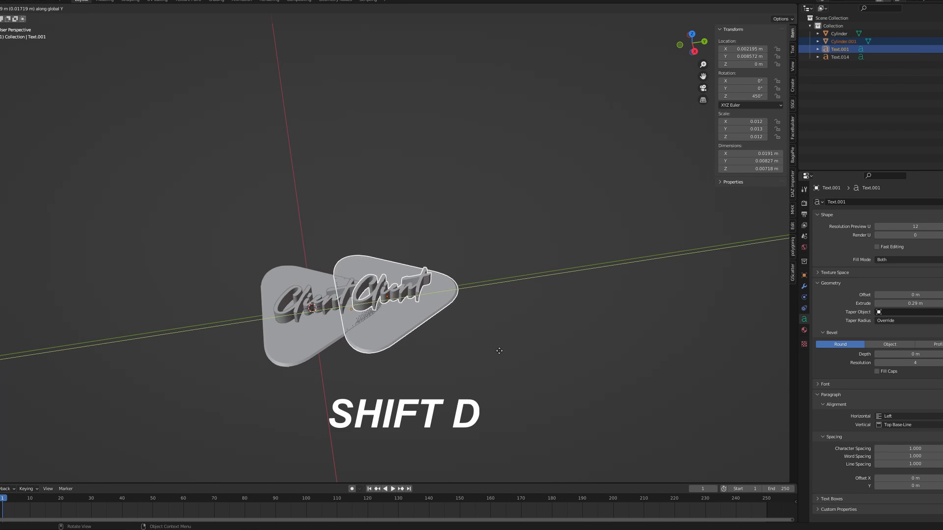
key(Shift+D)
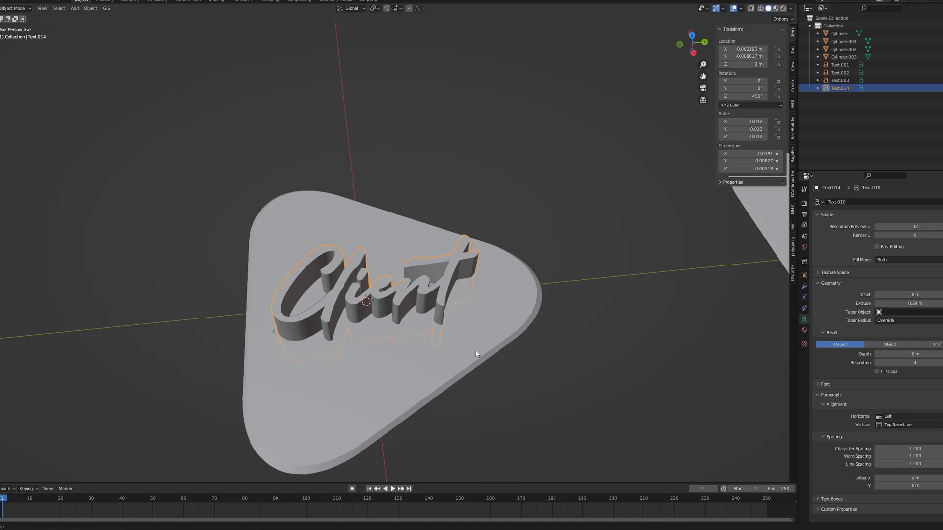
Step: Convert the Client lettering to a mesh via Convert To > Mesh
key(Tab)
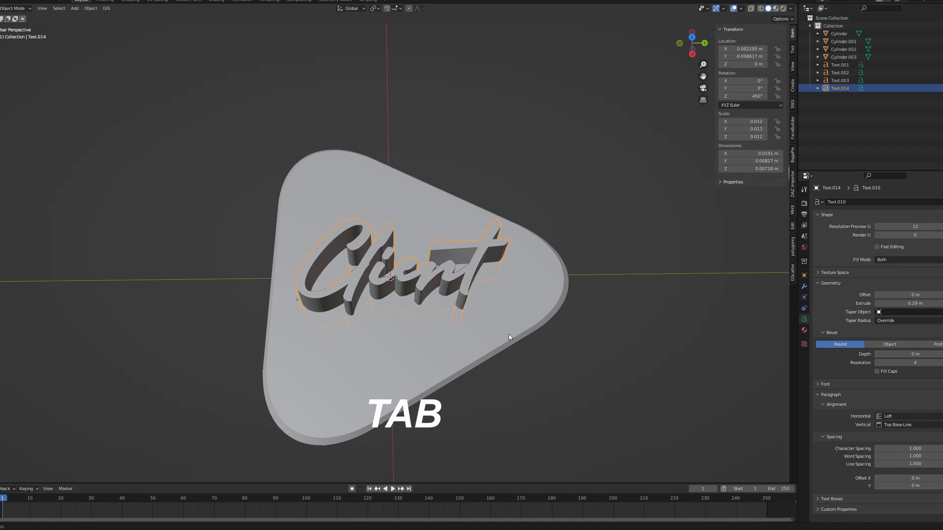
key(Tab)
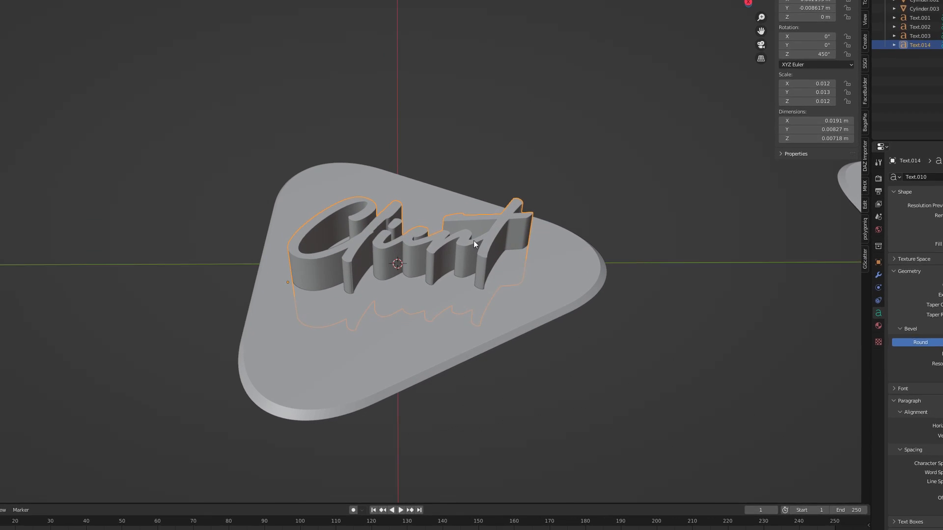
right_click(473, 245)
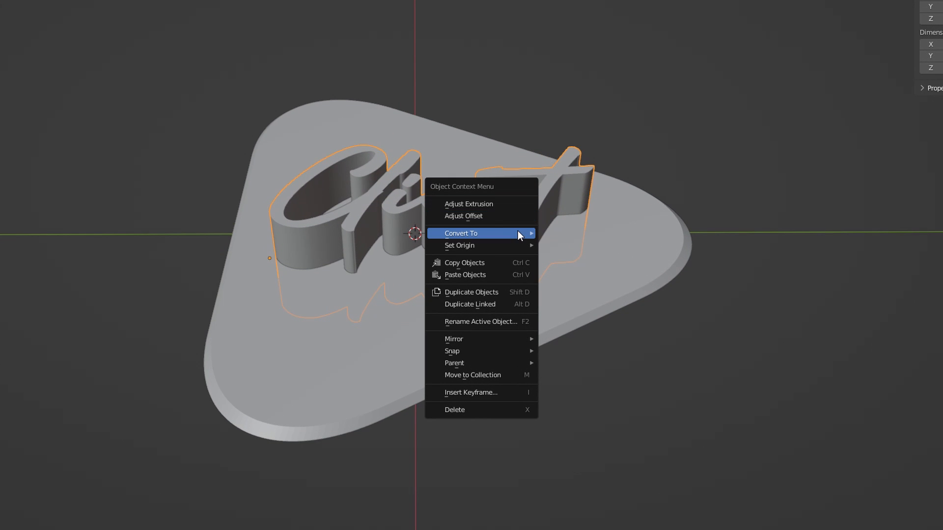
click(461, 233)
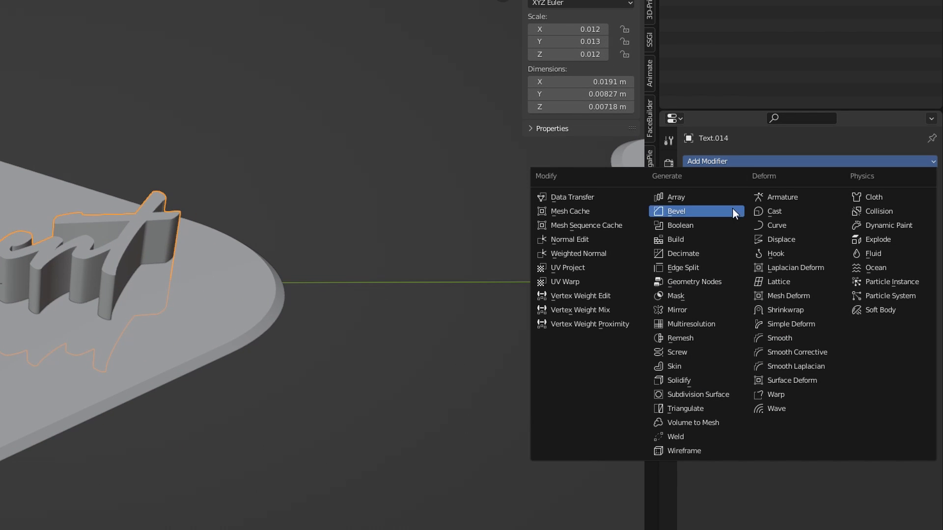
Step: Voxel-remesh the Client lettering and apply the Remesh modifier permanently
click(681, 338)
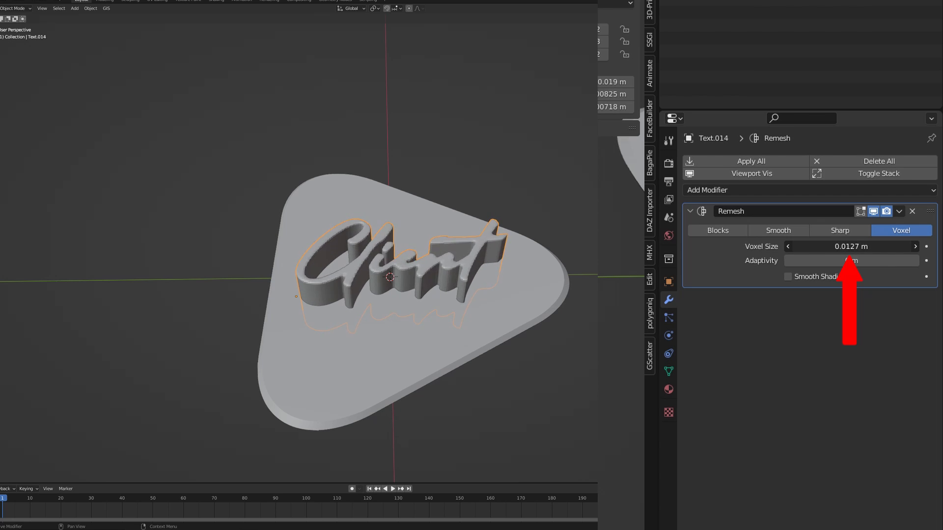
click(900, 211)
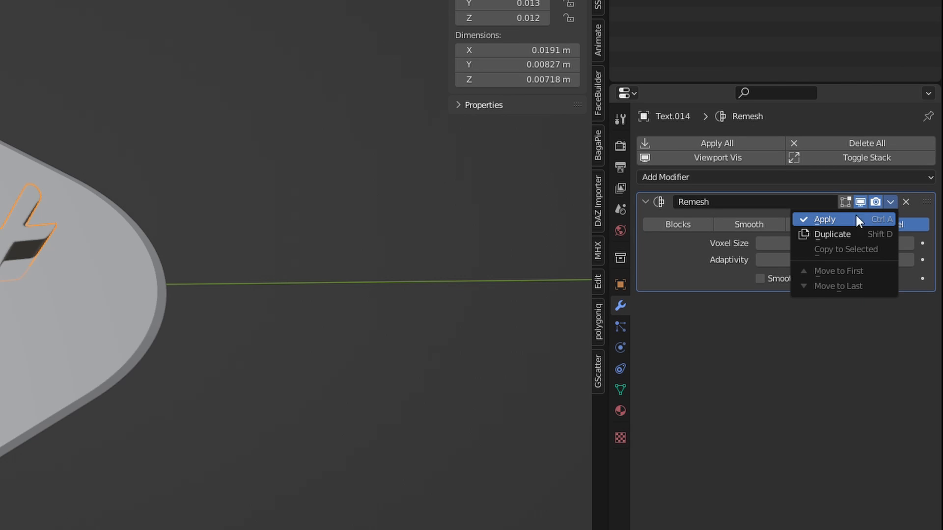
click(824, 219)
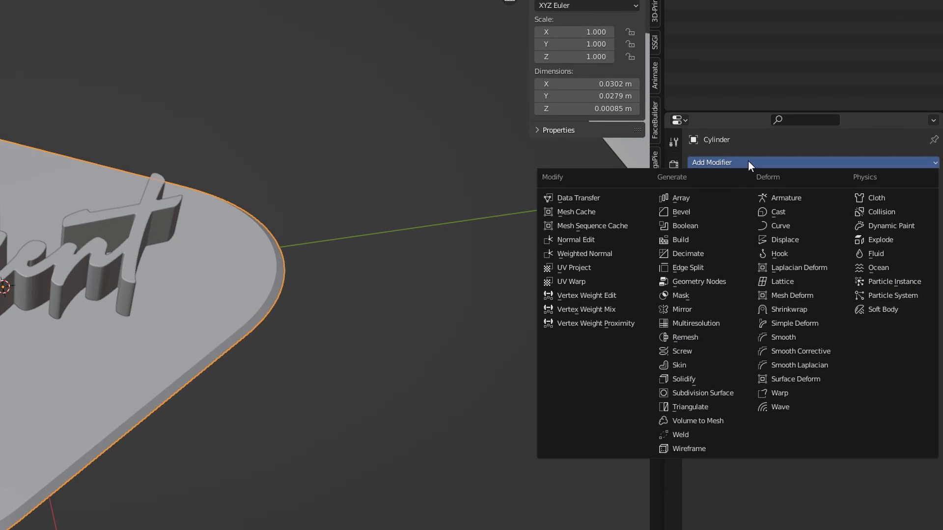
mouse_move(683, 226)
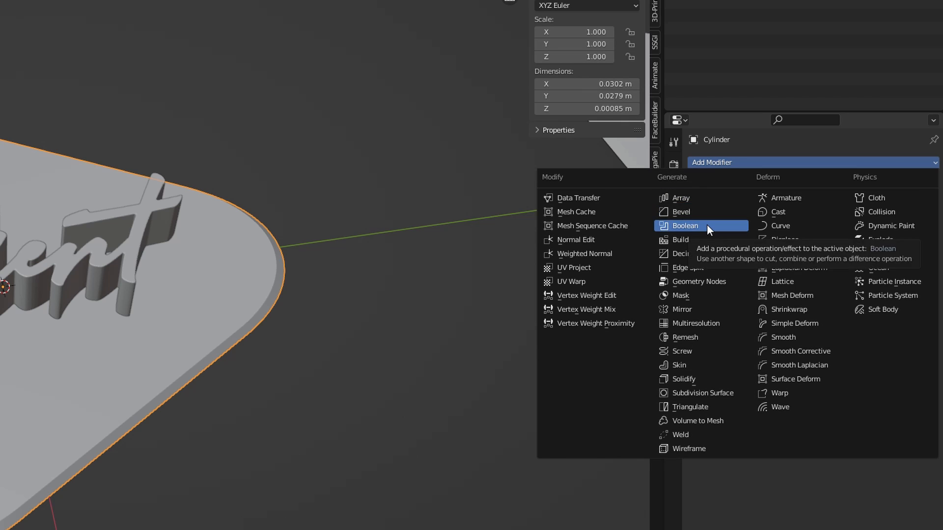
Step: Boolean-difference Text.014 from the pick cylinder with the Exact solver and apply it
click(685, 226)
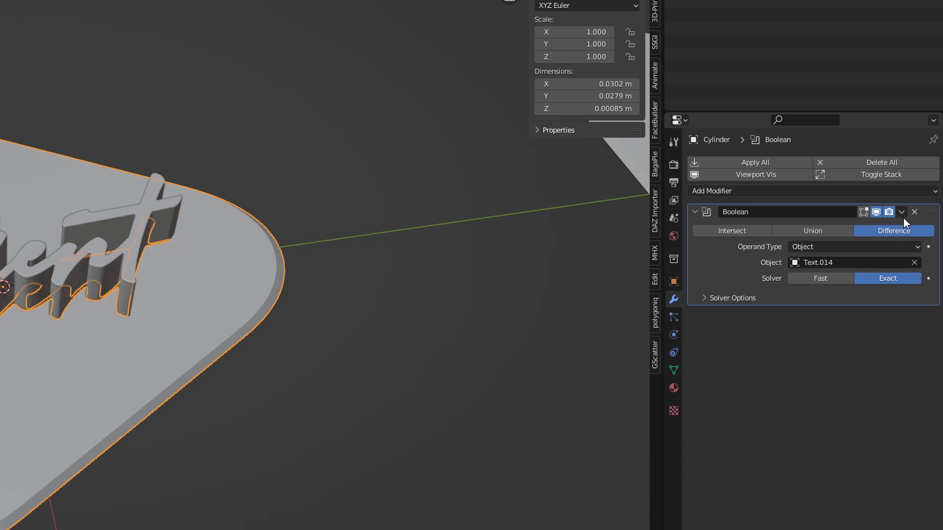
click(914, 212)
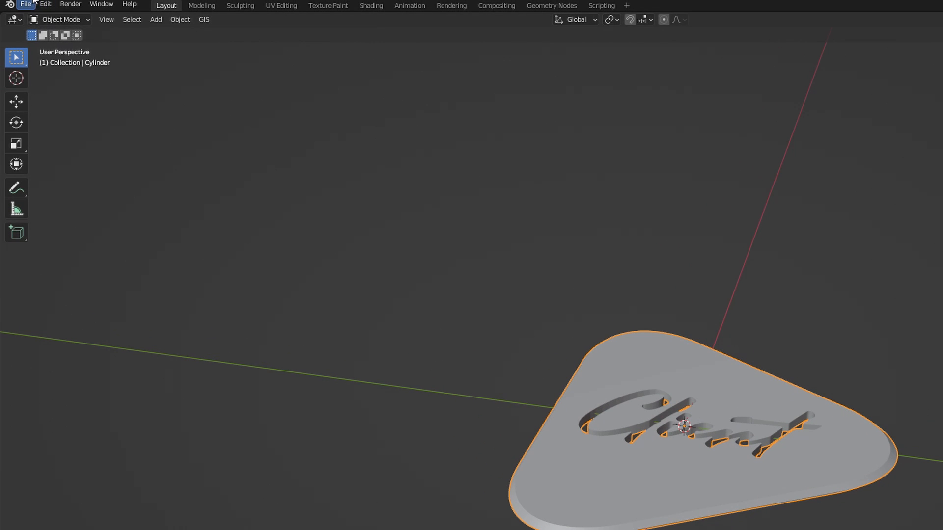
Step: Start an STL export limited to Selection Only with Apply Modifiers on
click(26, 6)
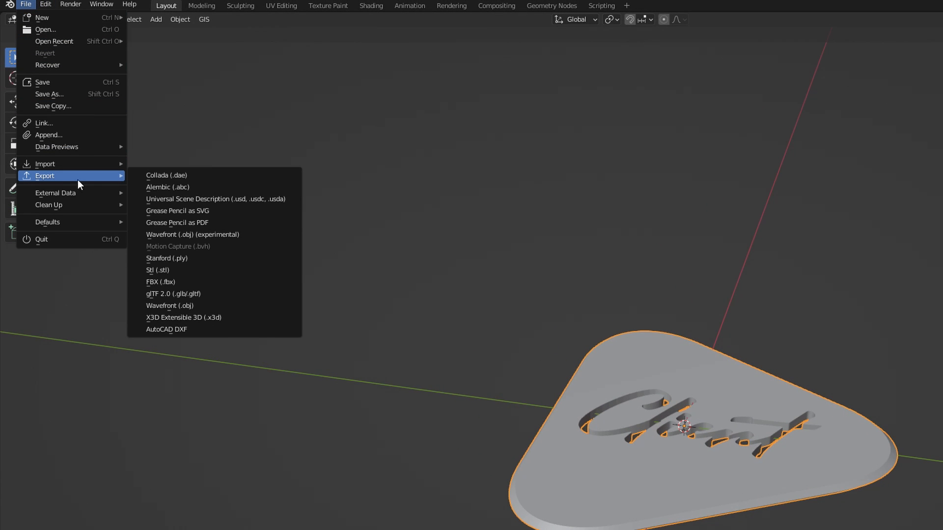
click(152, 270)
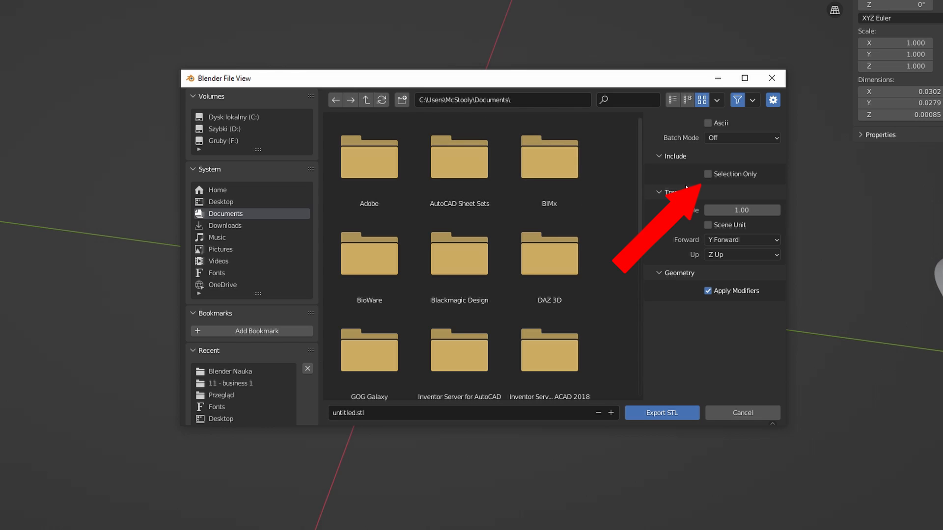
click(708, 174)
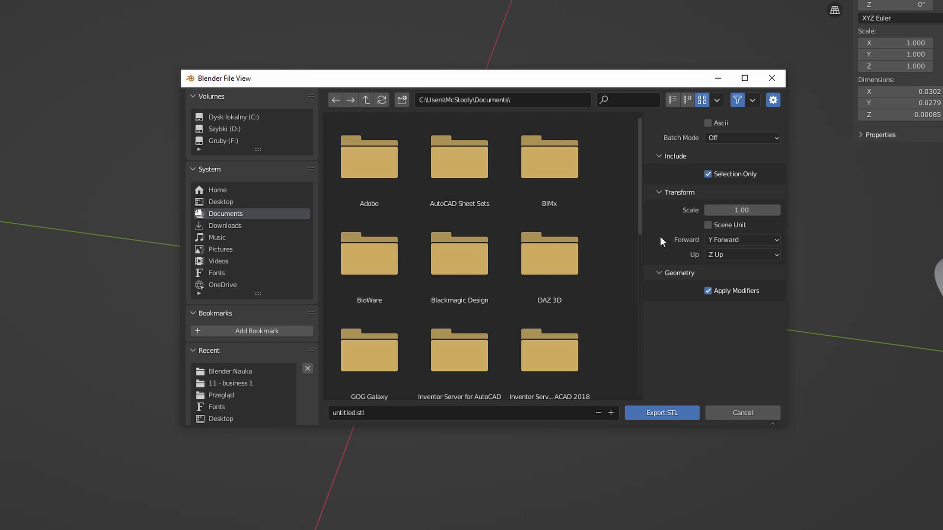